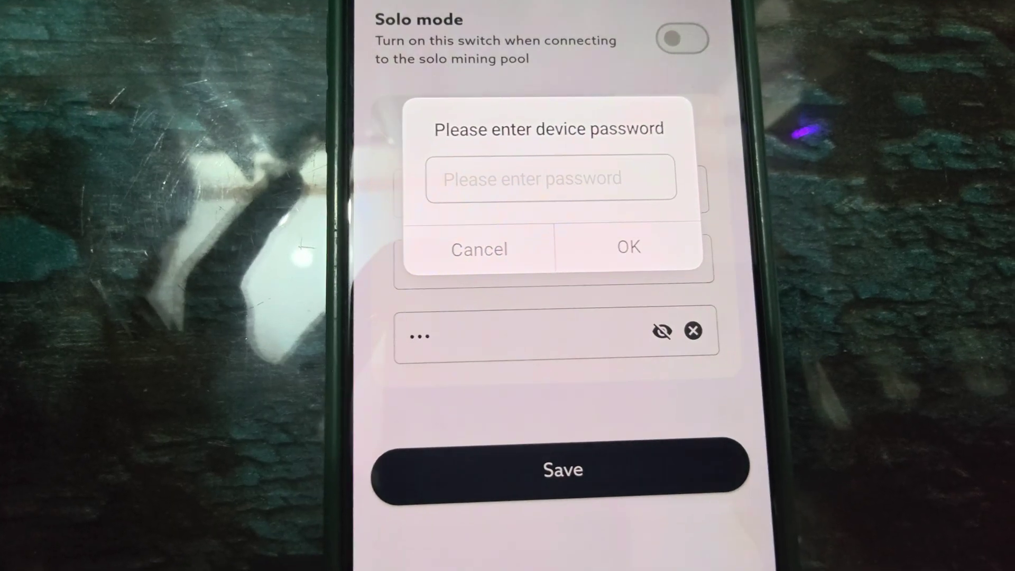
Enter the device password and confirm to save the pool configuration.
left_click(628, 248)
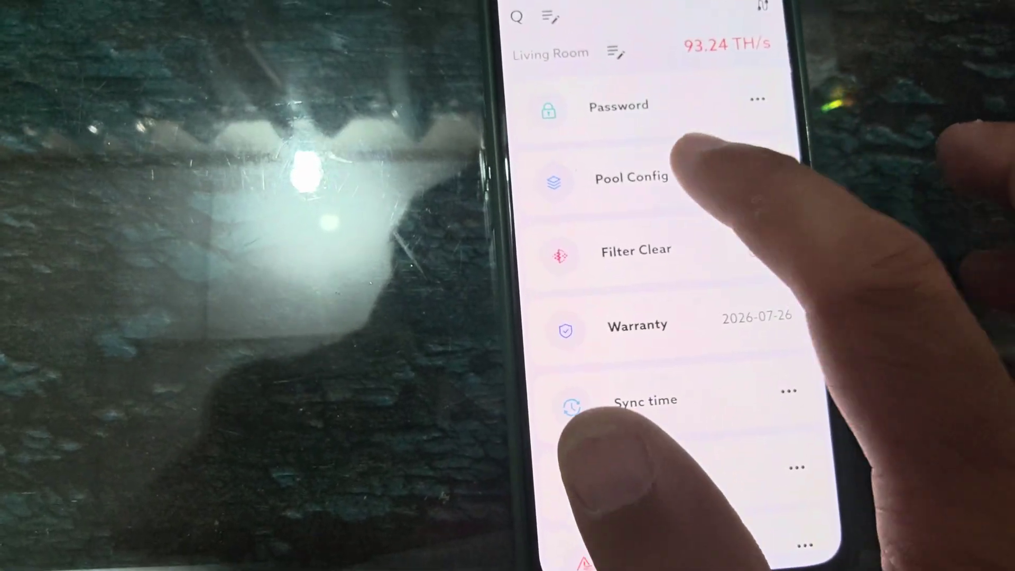
Reopen Pool Config to verify pool #1 shows the F2Pool address and worker.
left_click(632, 179)
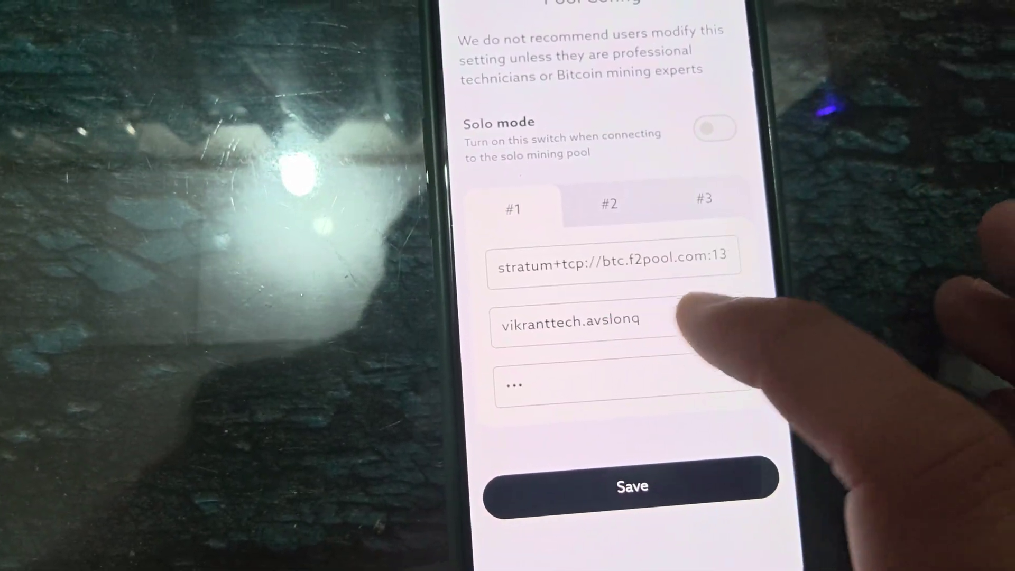